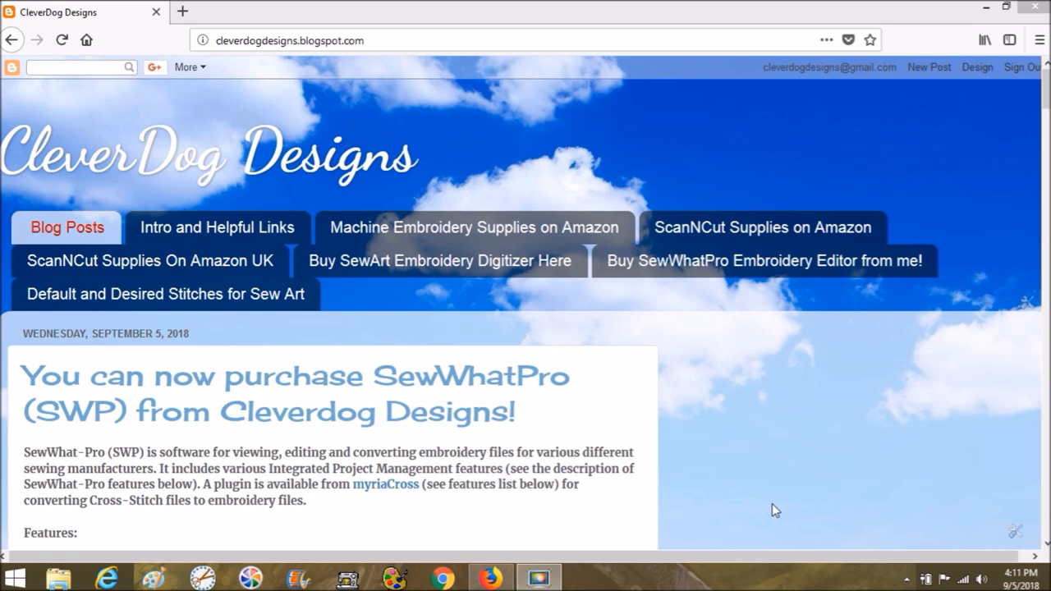
{"action": "mouse_move", "coordinate": [844, 441]}
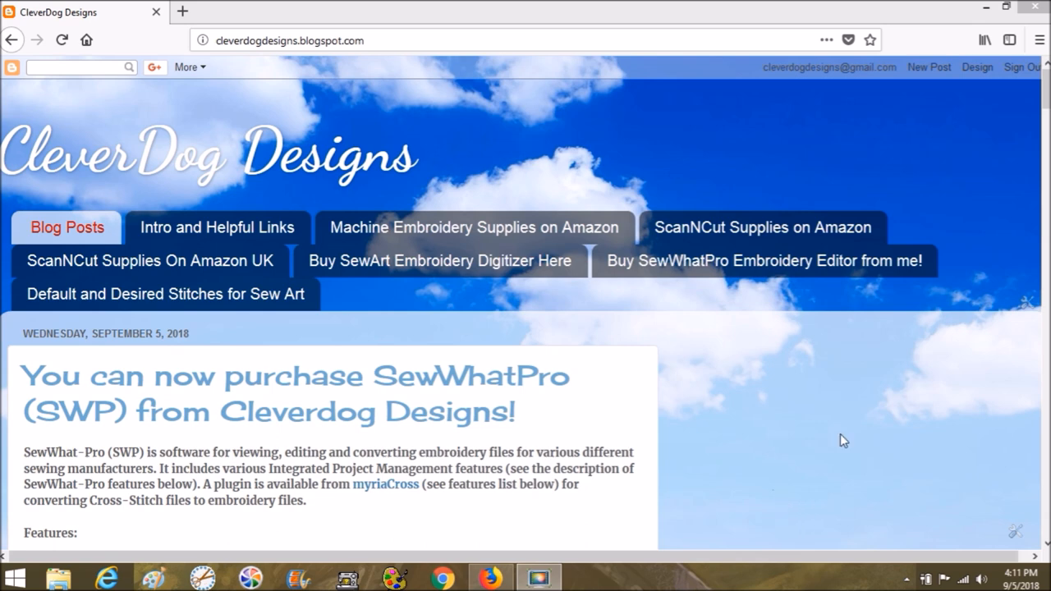
{"action": "mouse_move", "coordinate": [834, 423]}
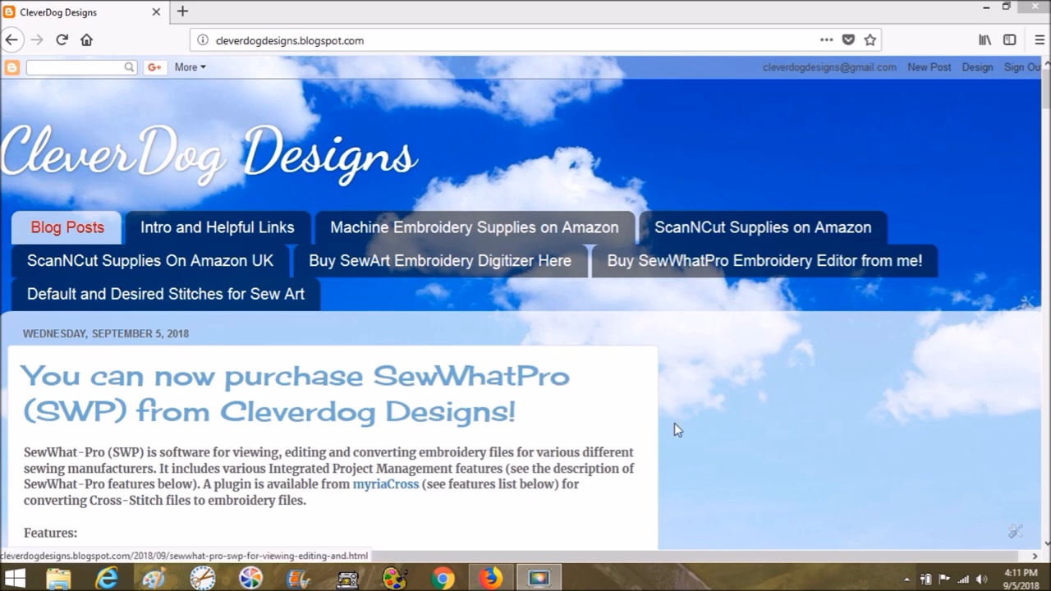
{"action": "mouse_move", "coordinate": [636, 381]}
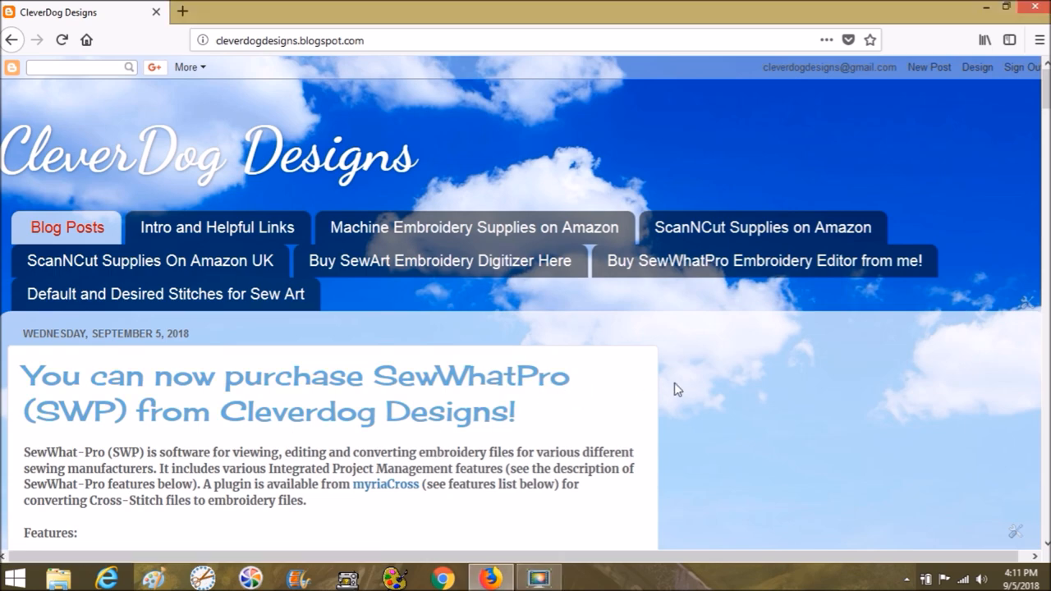
Scroll down the SewWhatPro post until the feature bullets, including applique cutter and density adjustment, show
{"action": "scroll", "scroll_direction": "down", "scroll_amount": 3}
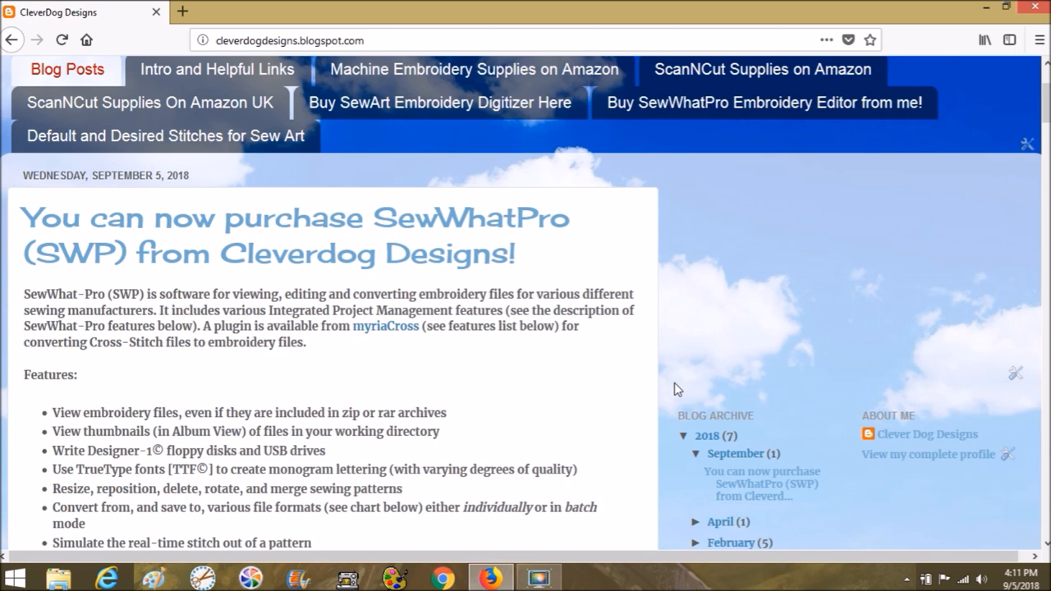
{"action": "mouse_move", "coordinate": [664, 445]}
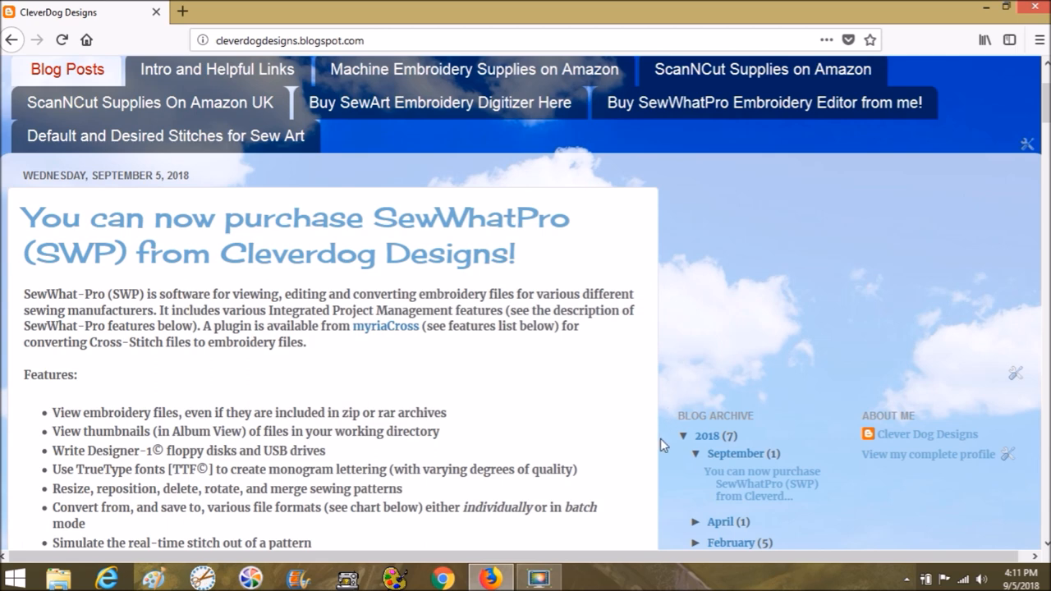
{"action": "scroll", "scroll_direction": "down", "scroll_amount": 3}
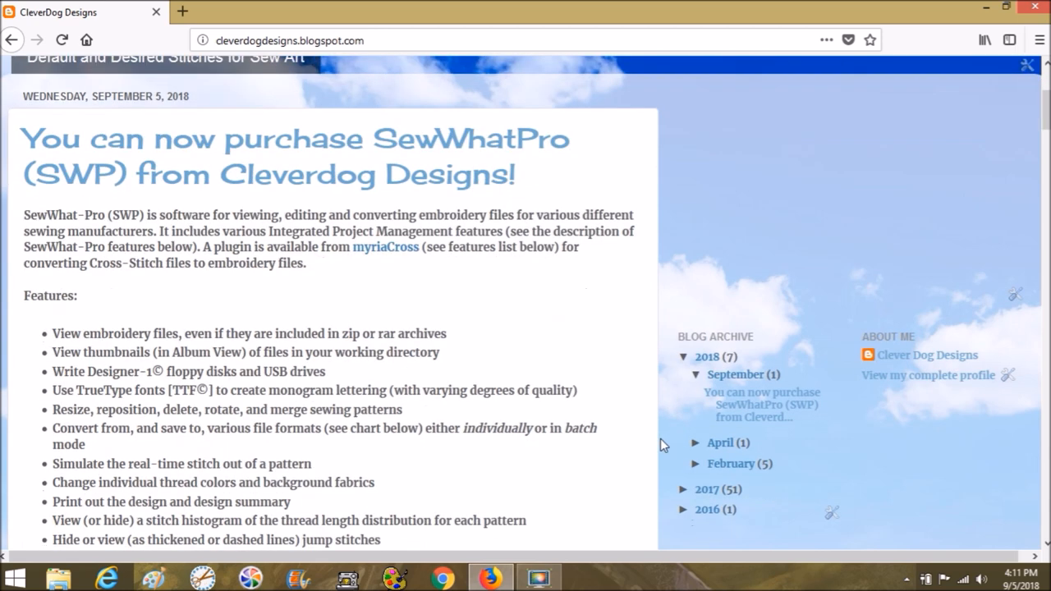
{"action": "mouse_move", "coordinate": [685, 430]}
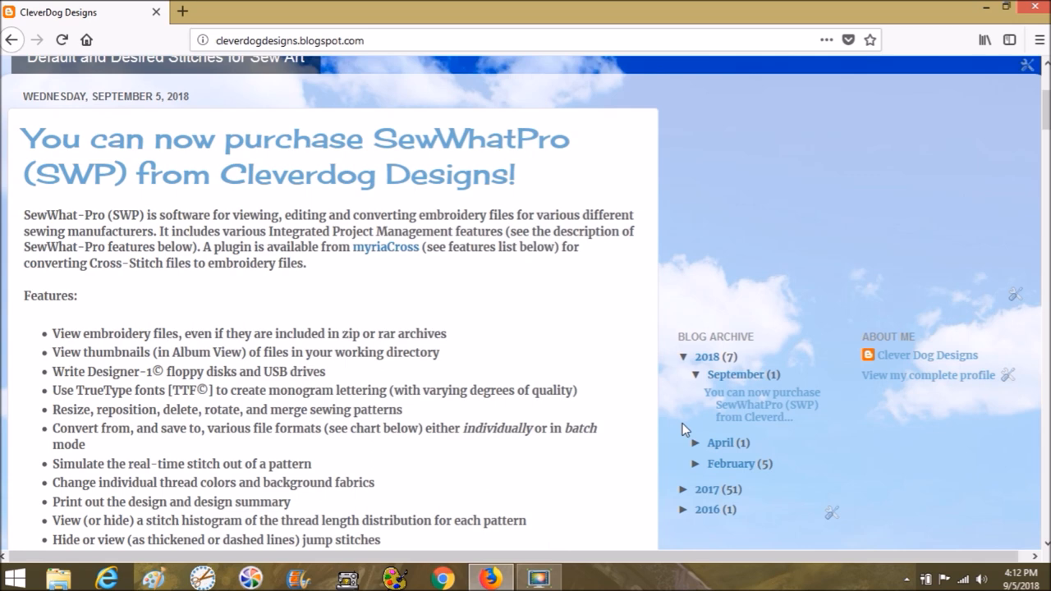
{"action": "mouse_move", "coordinate": [578, 371]}
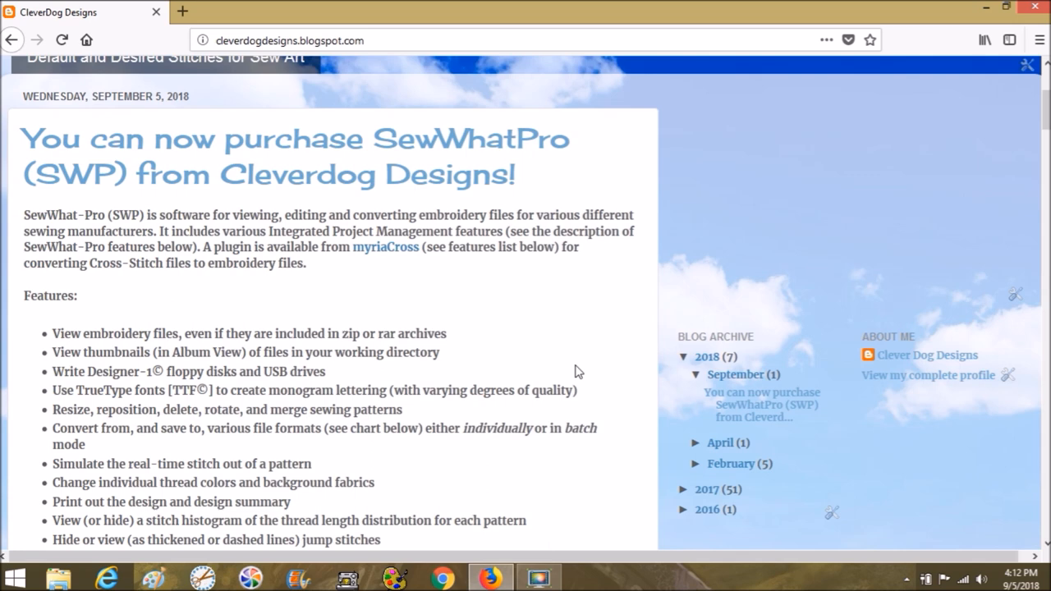
{"action": "scroll", "scroll_direction": "down", "scroll_amount": 3}
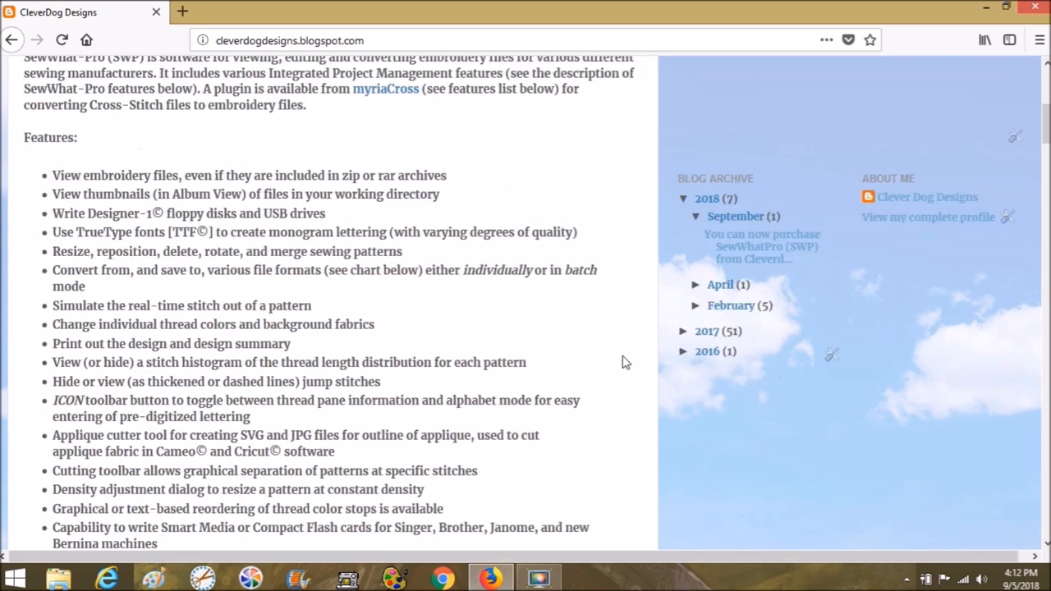
{"action": "scroll", "scroll_direction": "up", "scroll_amount": 3}
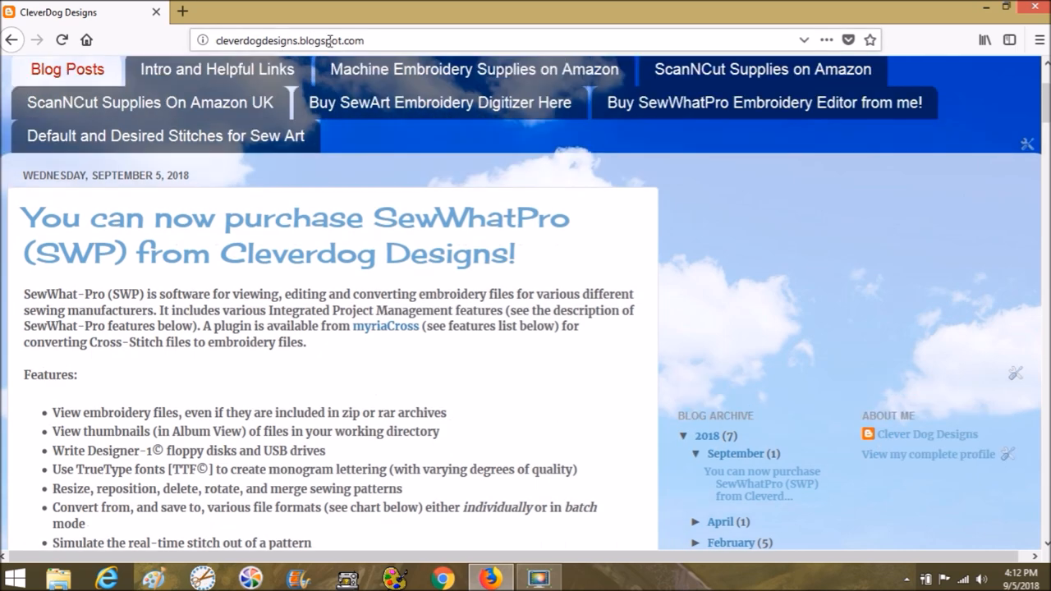
{"action": "left_click", "coordinate": [292, 39]}
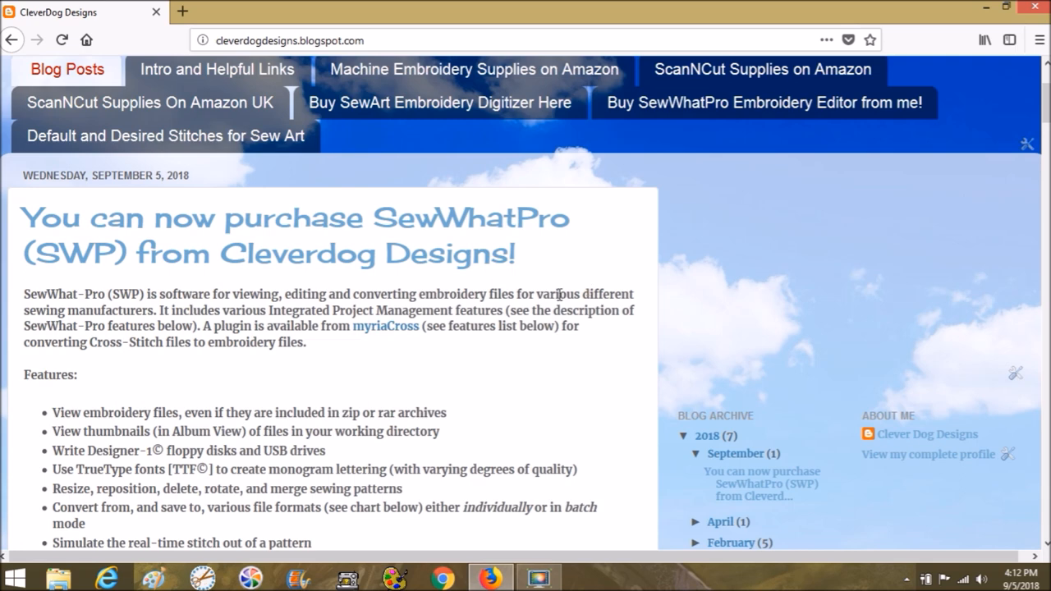
{"action": "scroll", "scroll_direction": "down", "scroll_amount": 3}
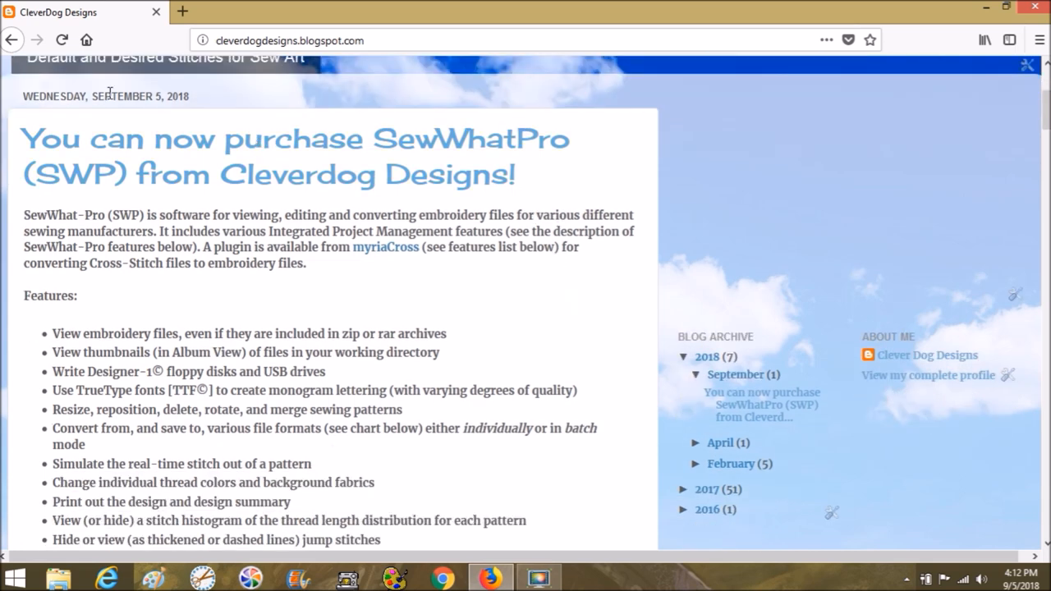
{"action": "scroll", "scroll_direction": "down", "scroll_amount": 3}
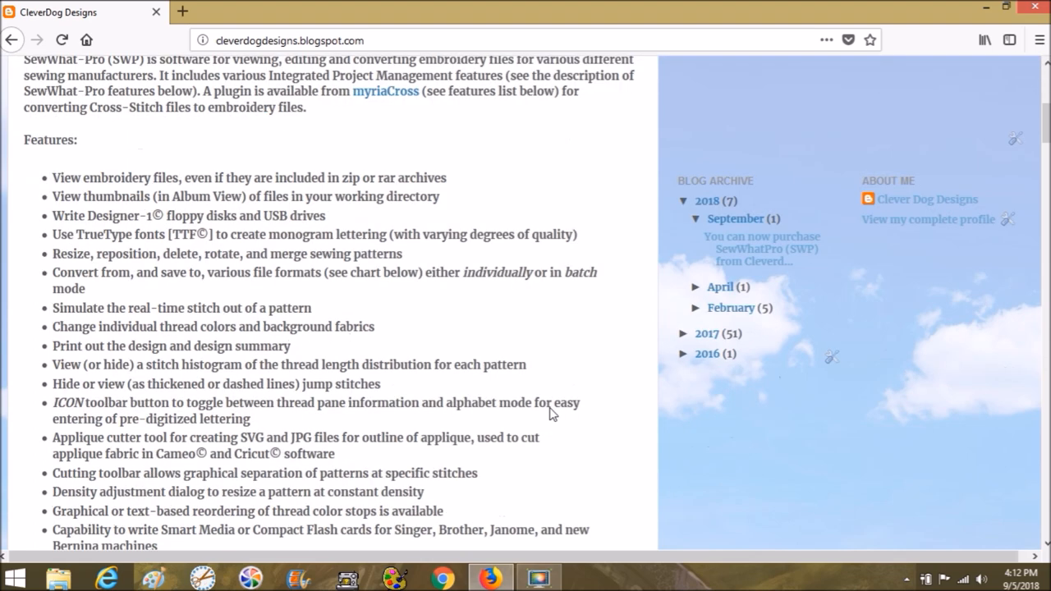
Scroll past the File Types Supported table to the $65 price note and Buy Now button
{"action": "scroll", "scroll_direction": "down", "scroll_amount": 3}
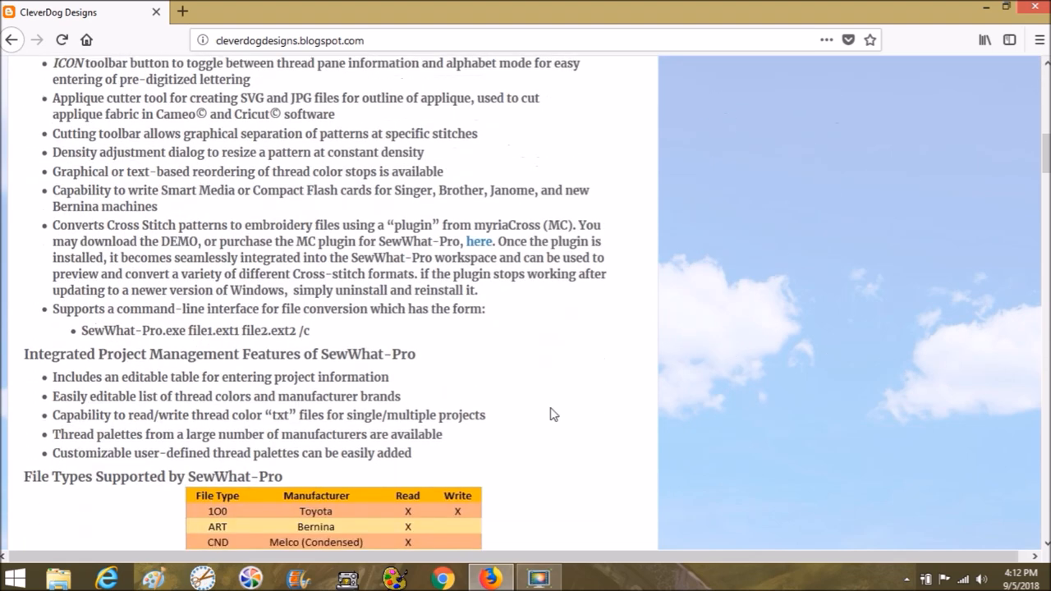
{"action": "scroll", "scroll_direction": "down", "scroll_amount": 3}
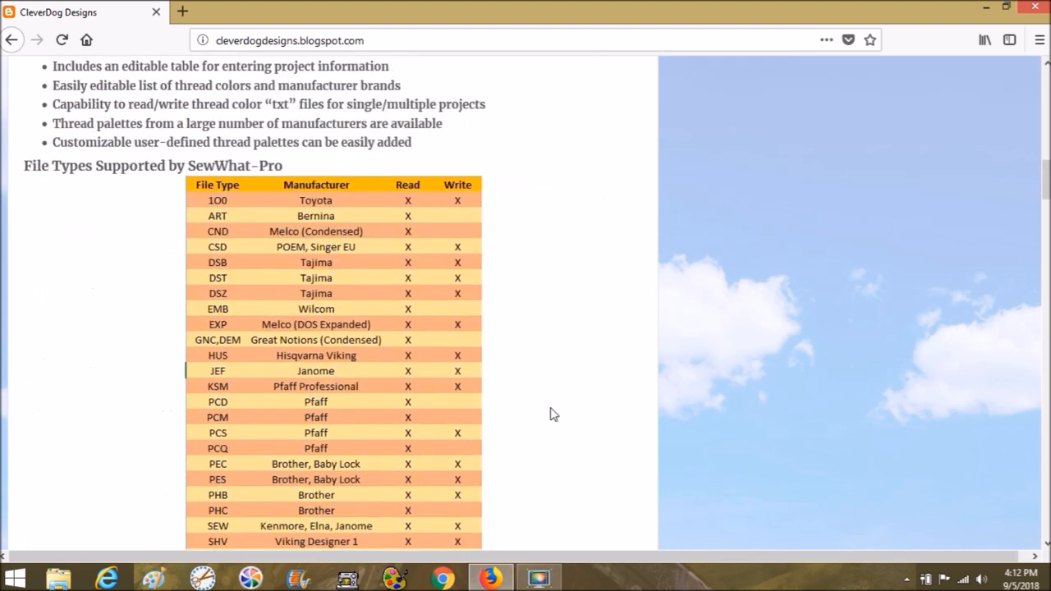
{"action": "scroll", "scroll_direction": "down", "scroll_amount": 3}
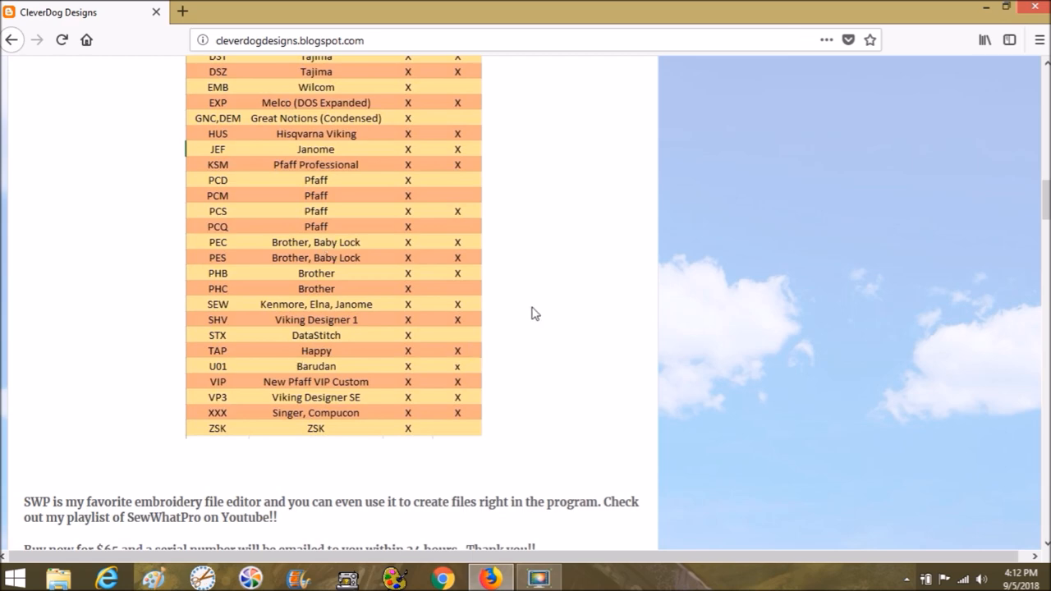
{"action": "scroll", "scroll_direction": "up", "scroll_amount": 3}
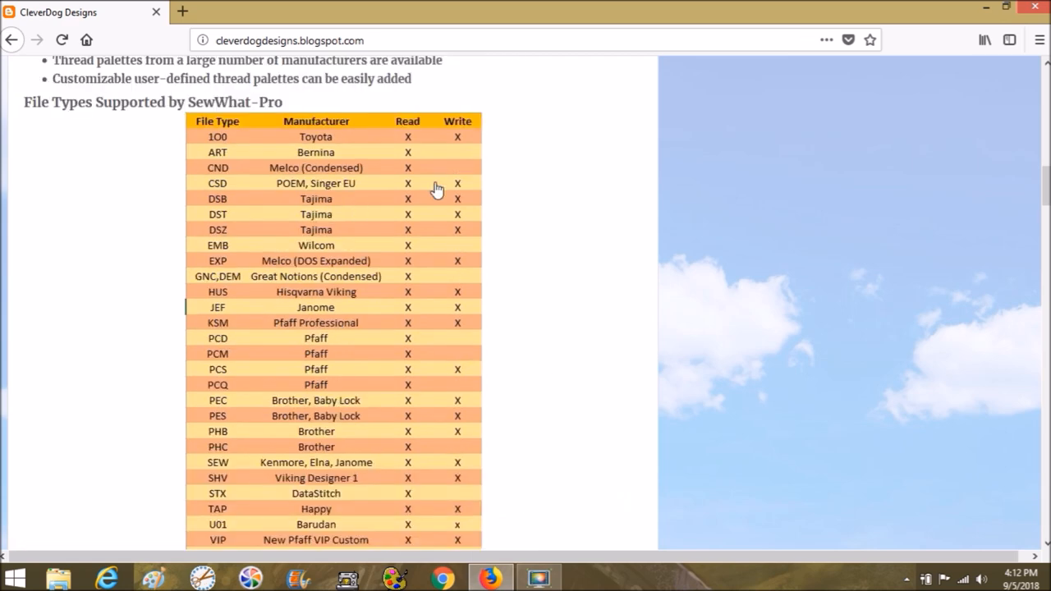
{"action": "scroll", "scroll_direction": "down", "scroll_amount": 3}
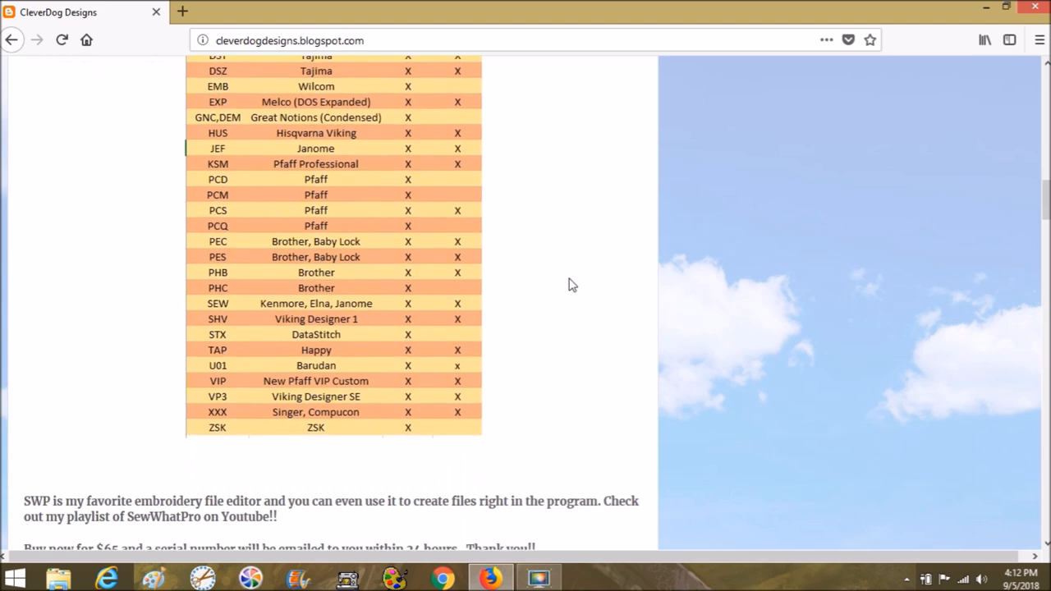
{"action": "scroll", "scroll_direction": "down", "scroll_amount": 3}
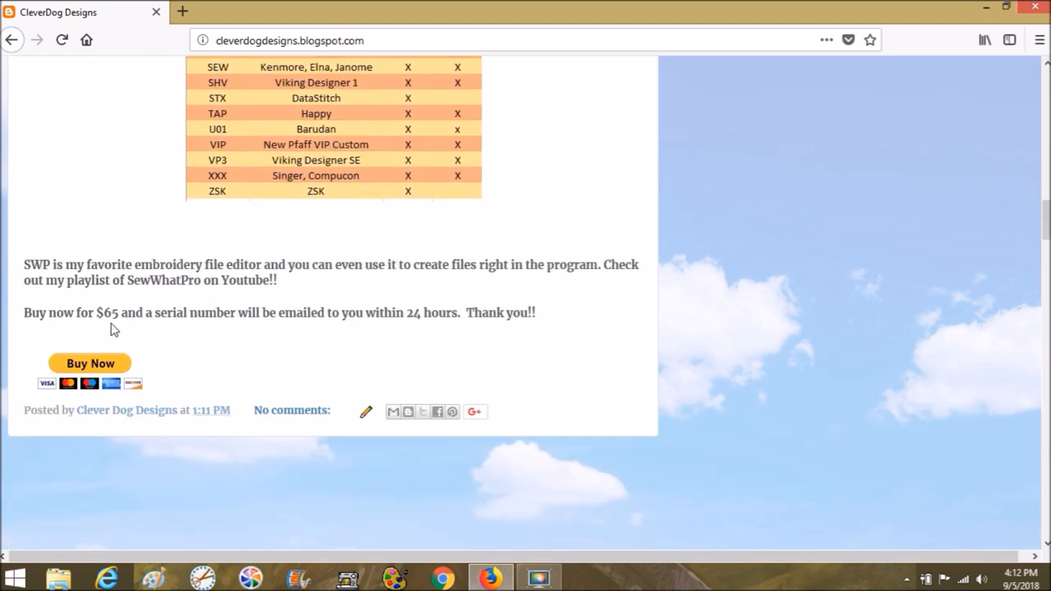
{"action": "mouse_move", "coordinate": [444, 365]}
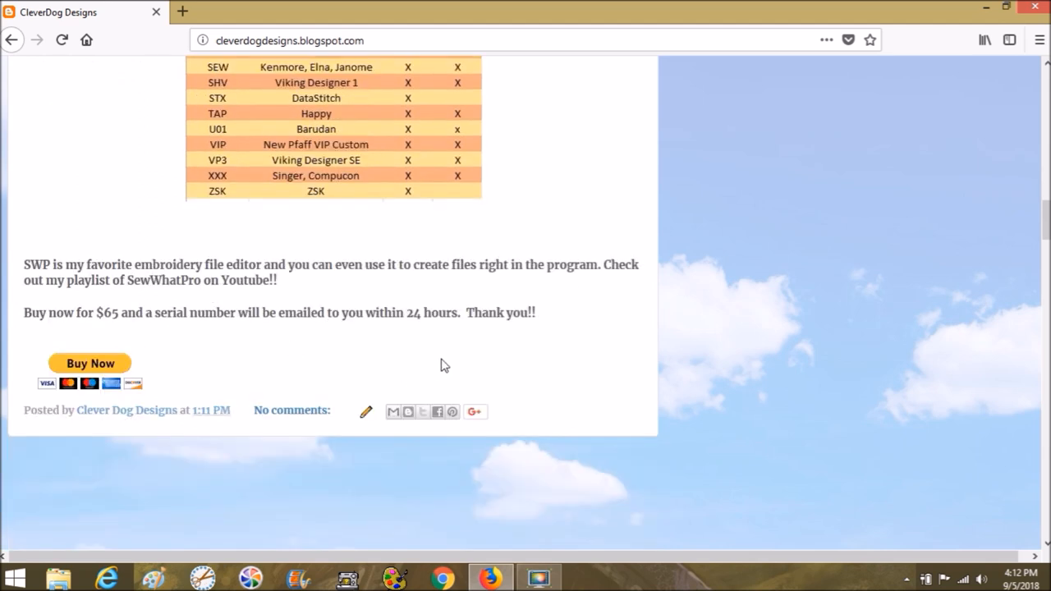
{"action": "mouse_move", "coordinate": [496, 348]}
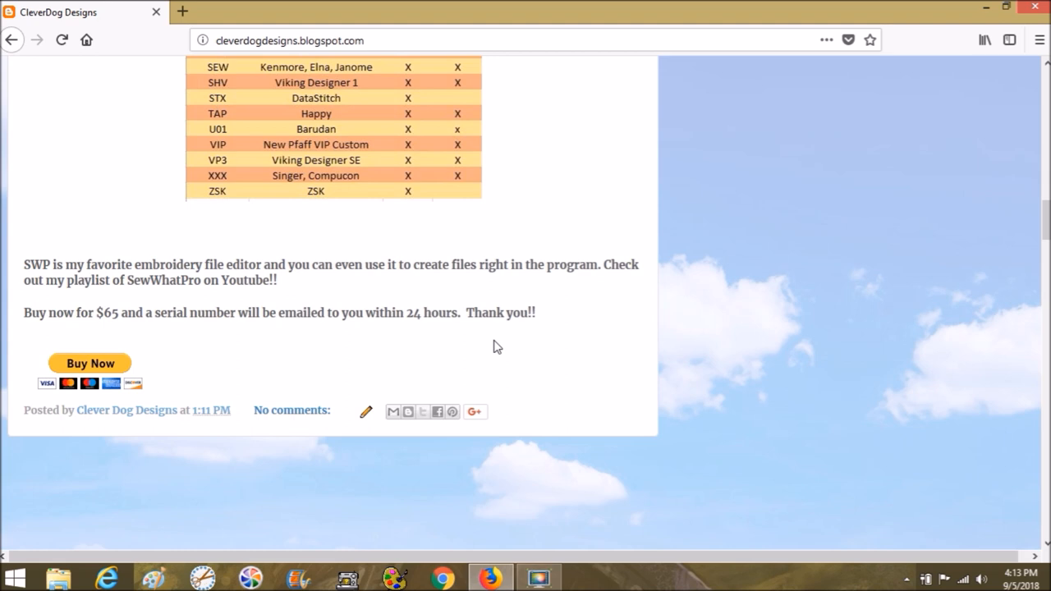
{"action": "mouse_move", "coordinate": [592, 399]}
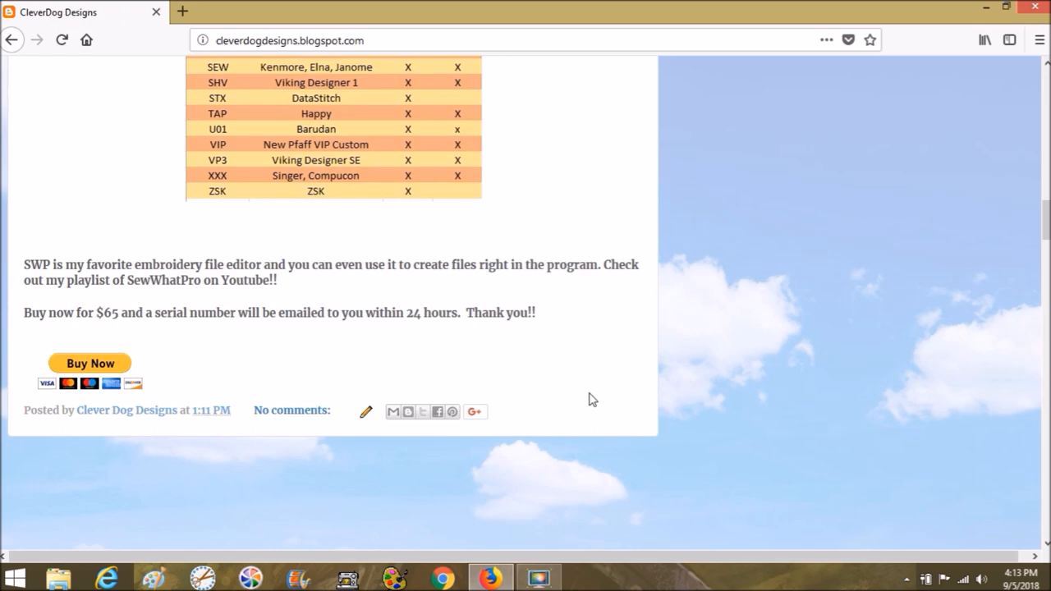
Scroll back up from the Buy Now section toward the SewWhat-Pro features list
{"action": "scroll", "scroll_direction": "up", "scroll_amount": 3}
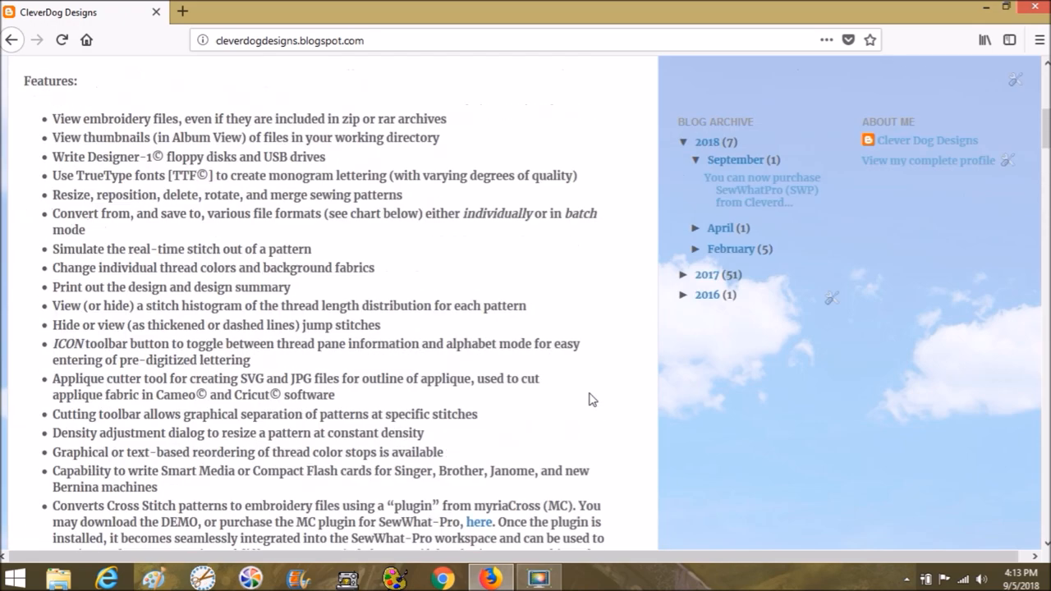
Scroll up to the blog header with its navigation tabs and the SewWhatPro post title
{"action": "scroll", "scroll_direction": "up", "scroll_amount": 3}
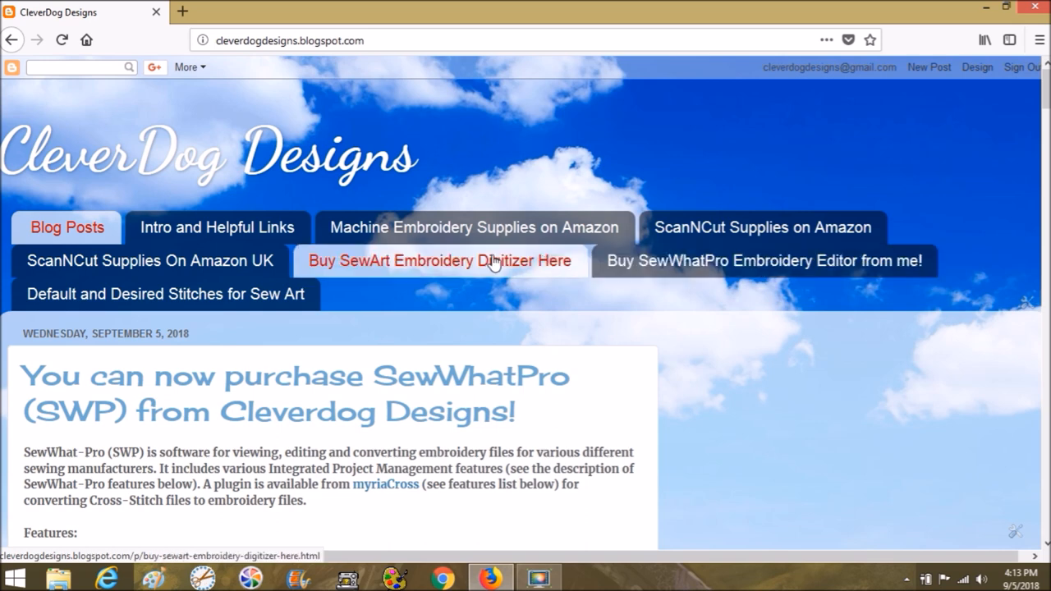
{"action": "mouse_move", "coordinate": [700, 260]}
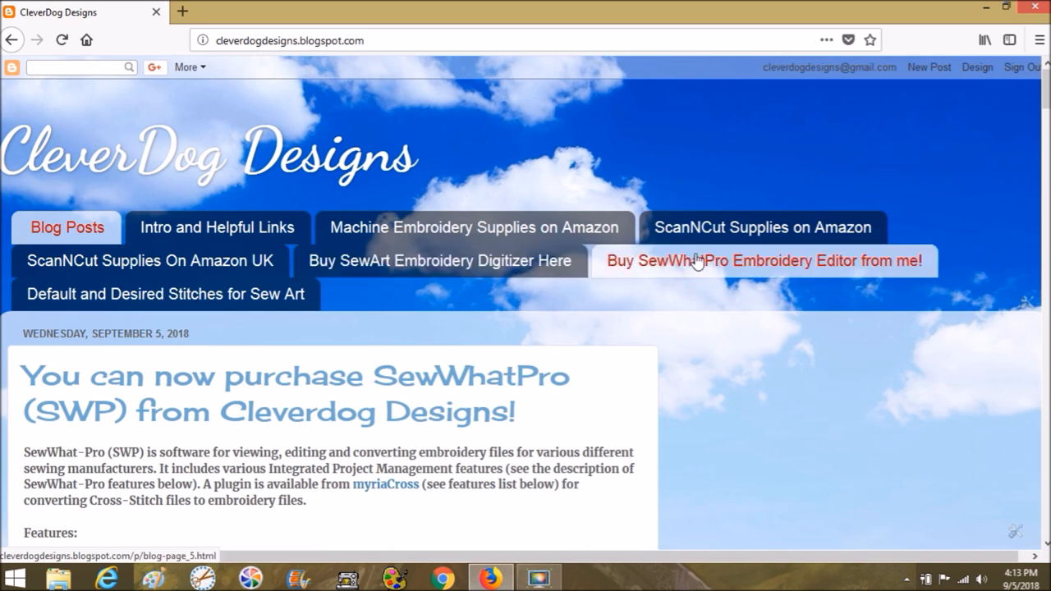